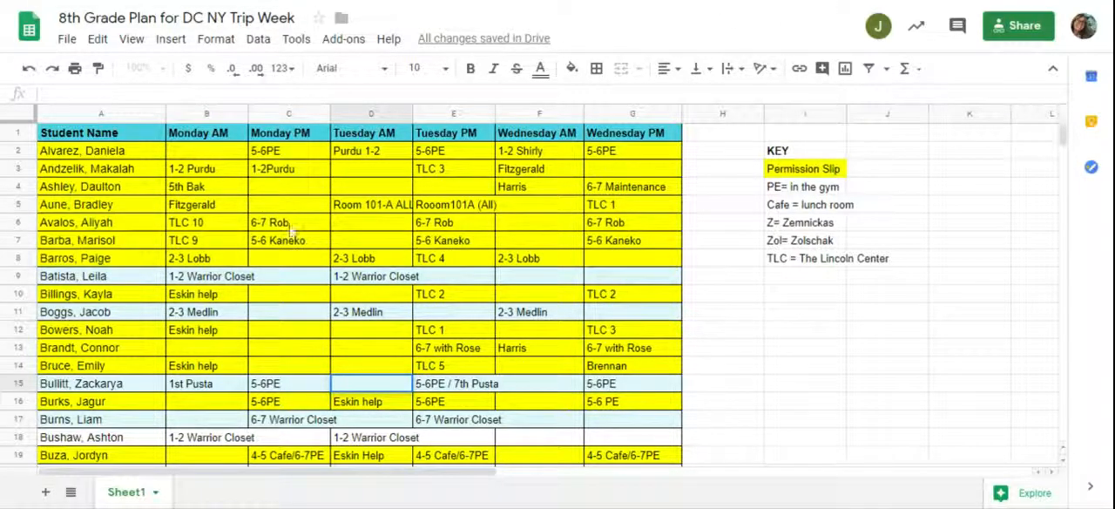
Review a student row and the Tuesday AM and Wednesday PM schedule columns.
{"action": "left_click", "coordinate": [371, 366]}
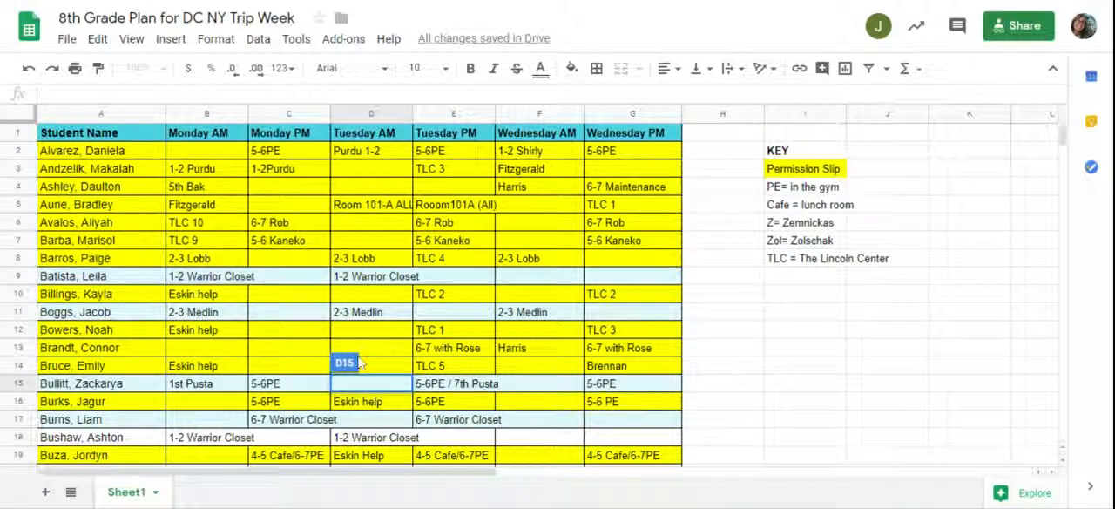
{"action": "left_click", "coordinate": [371, 329]}
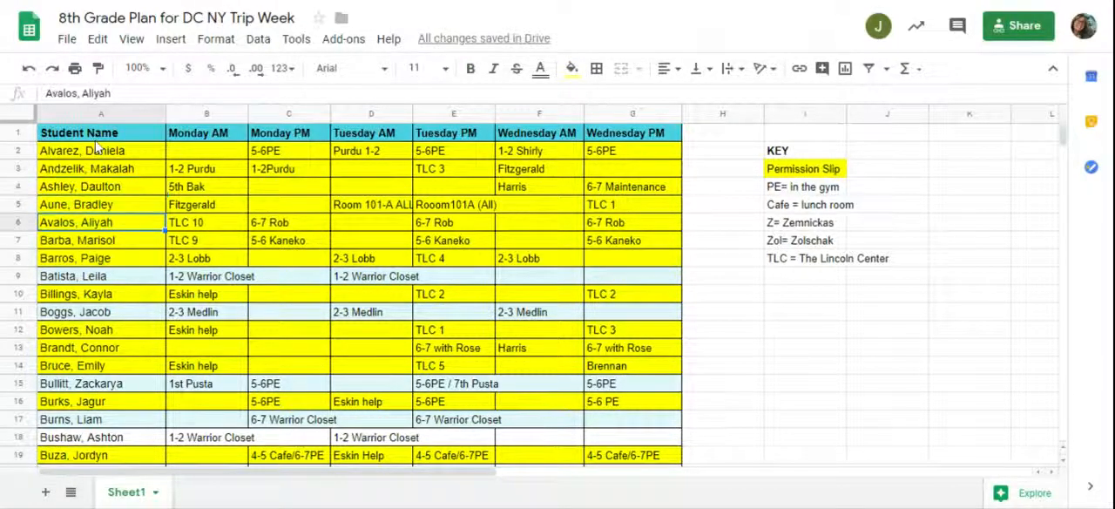
{"action": "left_click", "coordinate": [205, 132]}
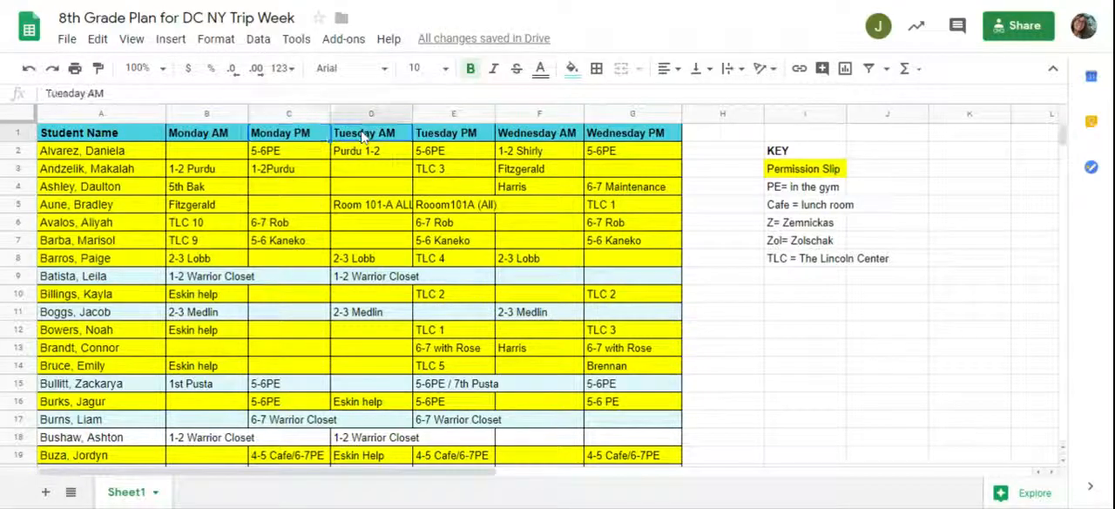
{"action": "left_click", "coordinate": [453, 133]}
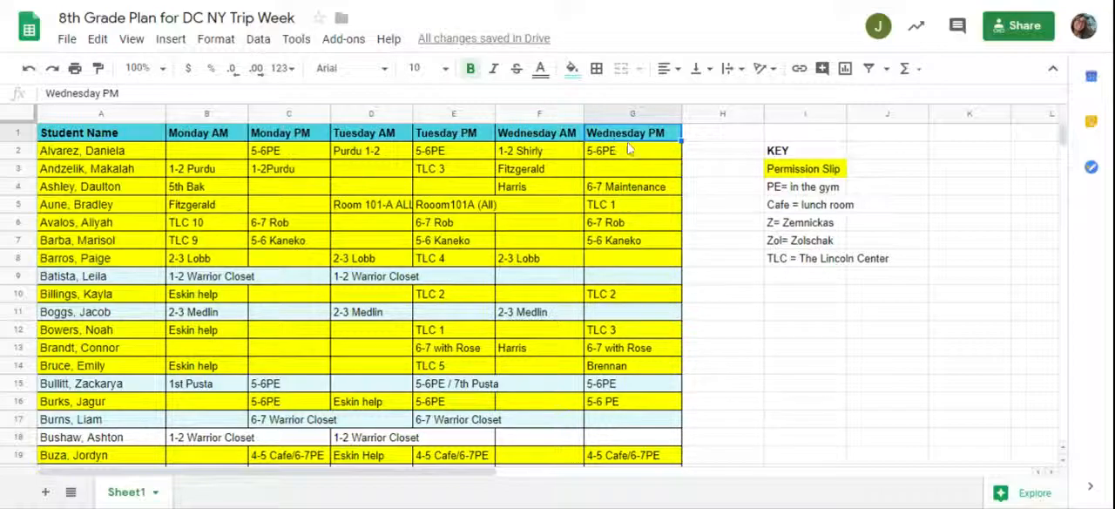
{"action": "mouse_move", "coordinate": [775, 240]}
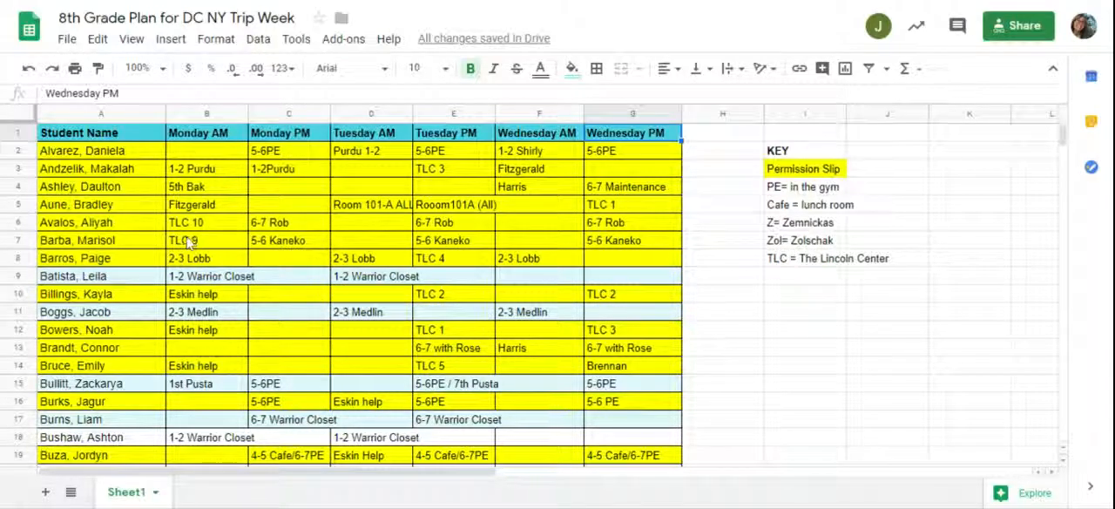
Clear the 5th Bak entry from Monday AM so it can move to Monday PM.
{"action": "left_click", "coordinate": [205, 187]}
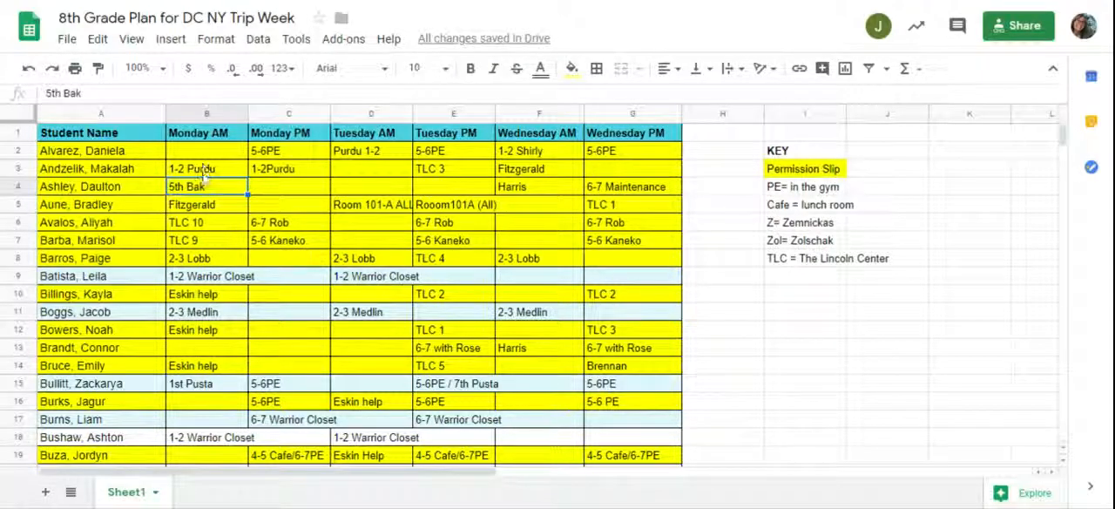
{"action": "left_click", "coordinate": [101, 187]}
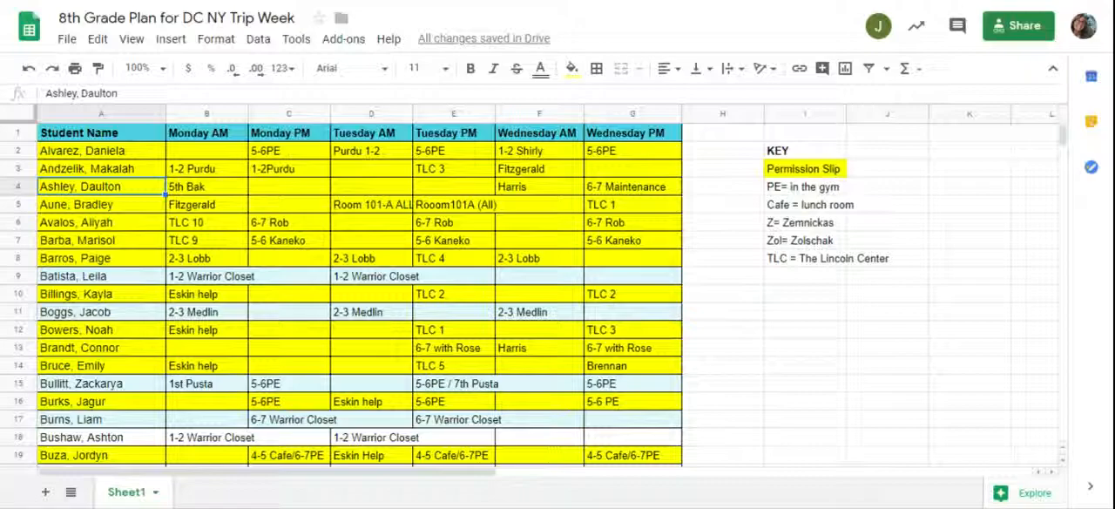
{"action": "left_click", "coordinate": [206, 186]}
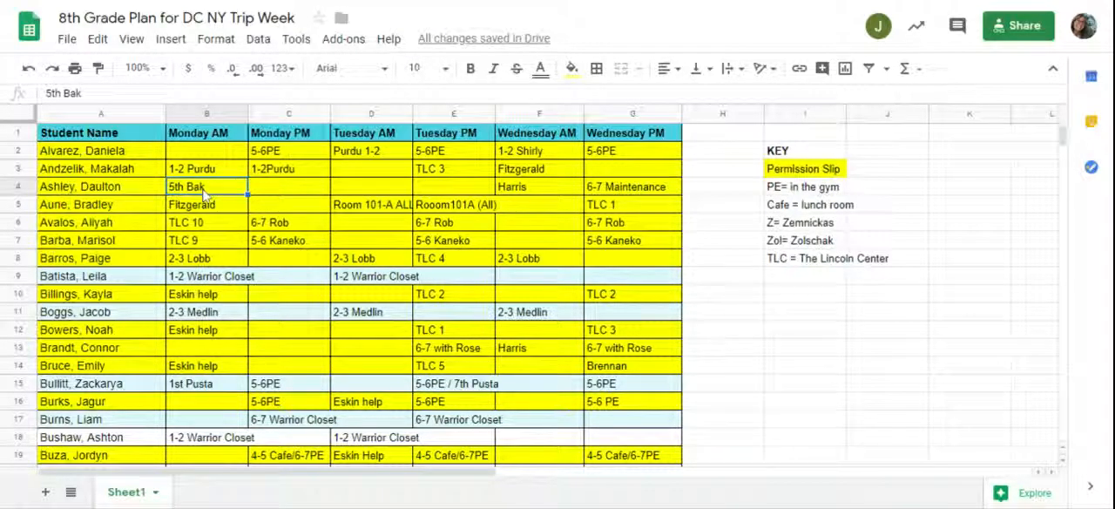
{"action": "key", "text": "Delete"}
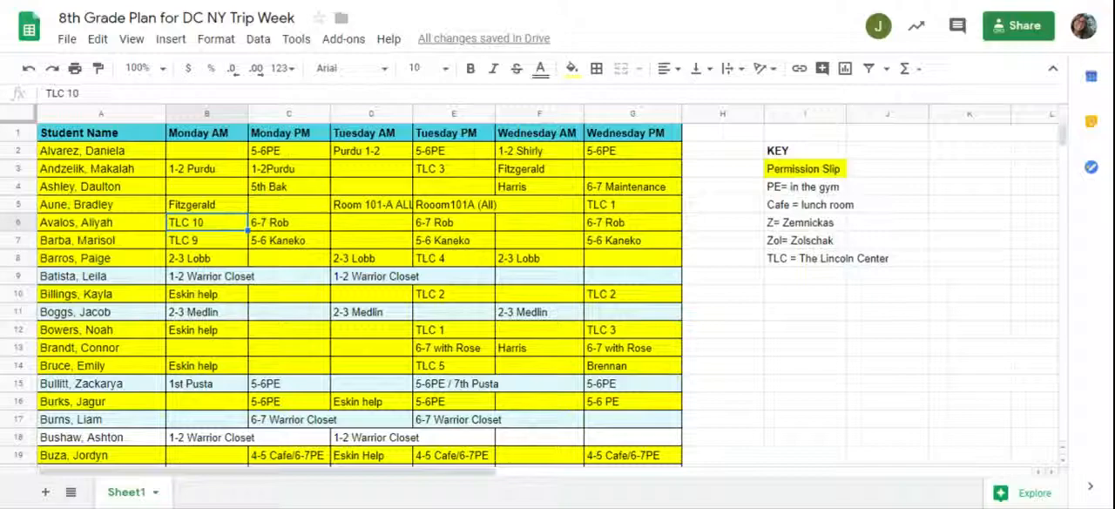
{"action": "left_click", "coordinate": [73, 258]}
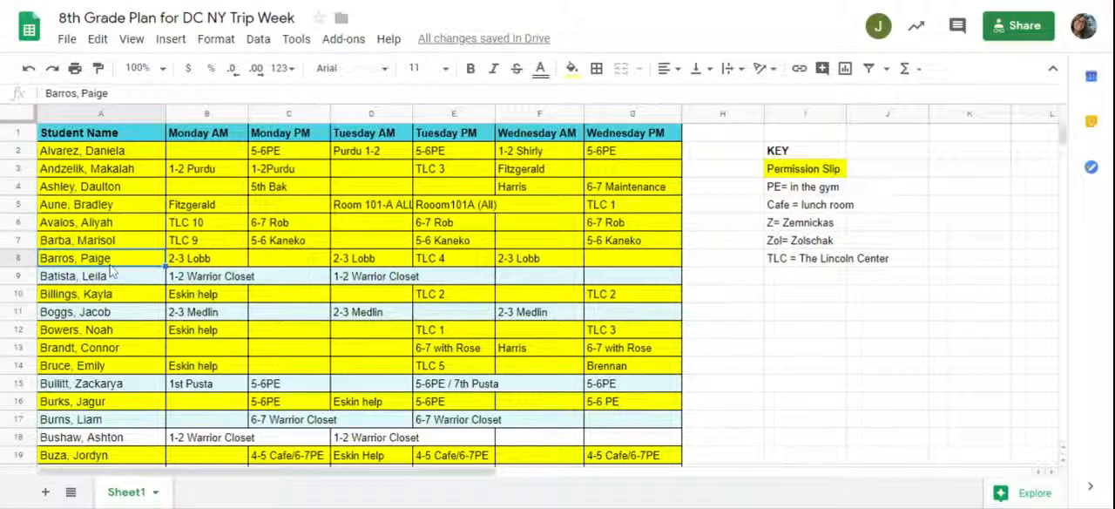
{"action": "left_click", "coordinate": [101, 329]}
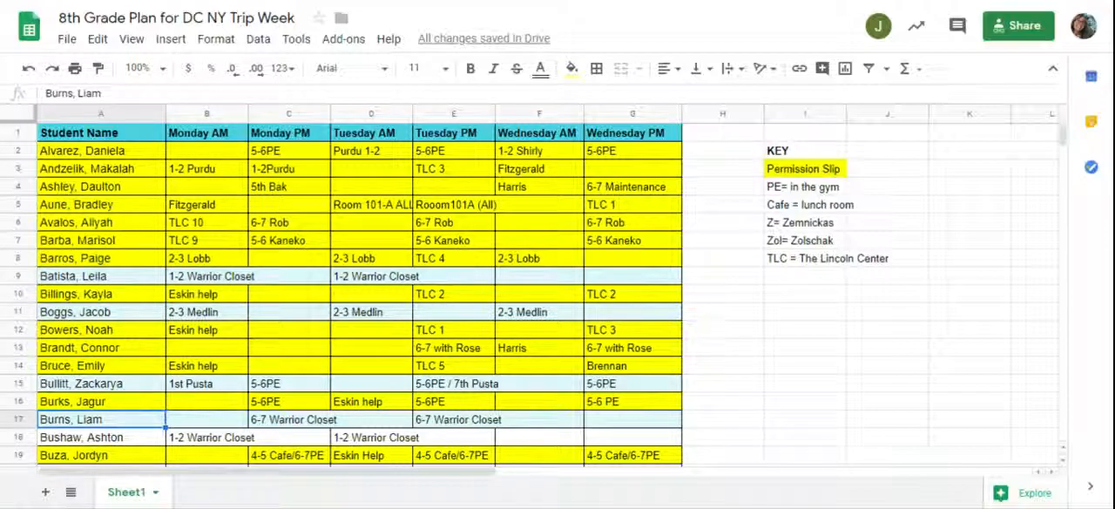
{"action": "scroll", "scroll_direction": "down", "scroll_amount": 3}
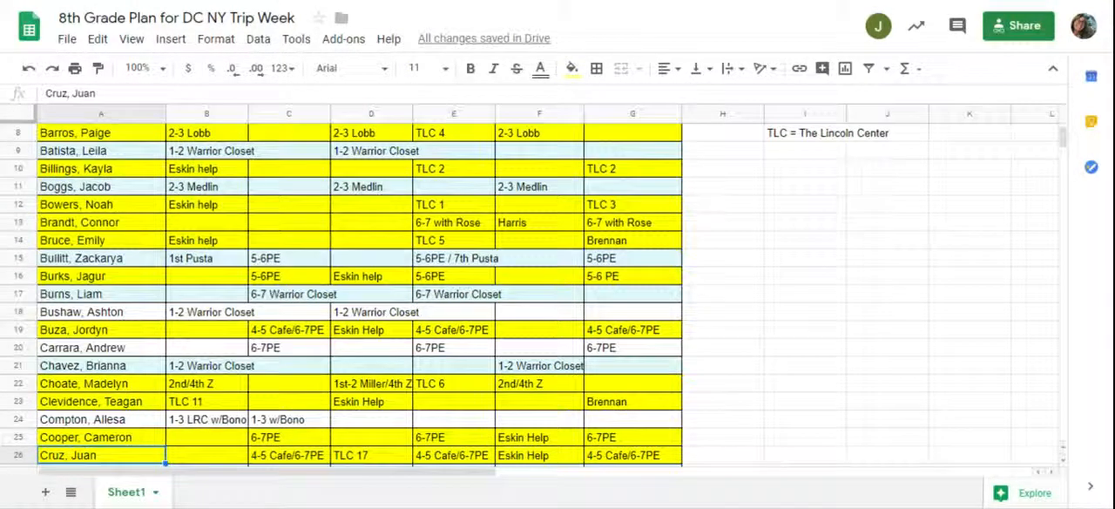
{"action": "scroll", "scroll_direction": "down", "scroll_amount": 3}
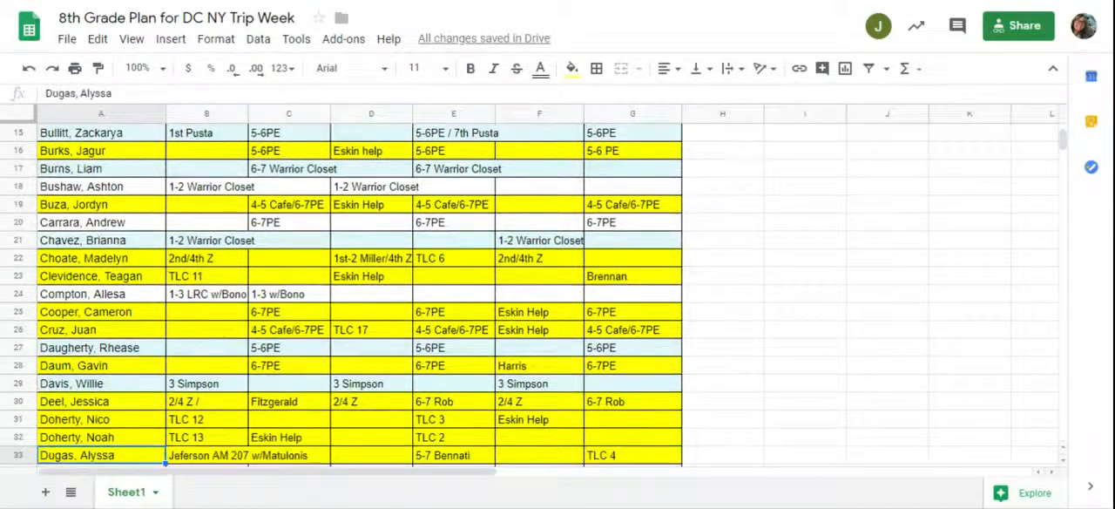
{"action": "scroll", "scroll_direction": "down", "scroll_amount": 3}
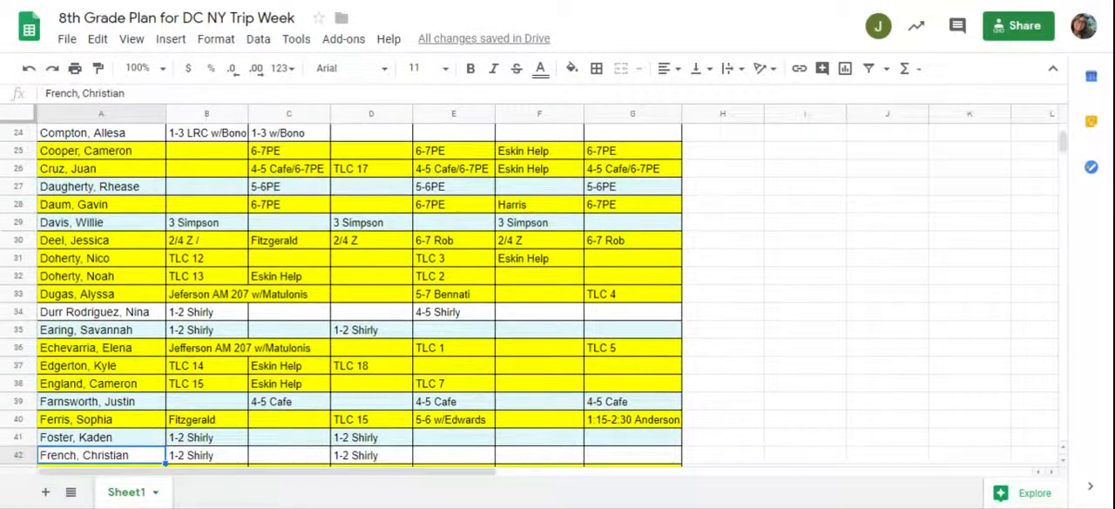
{"action": "scroll", "scroll_direction": "down", "scroll_amount": 3}
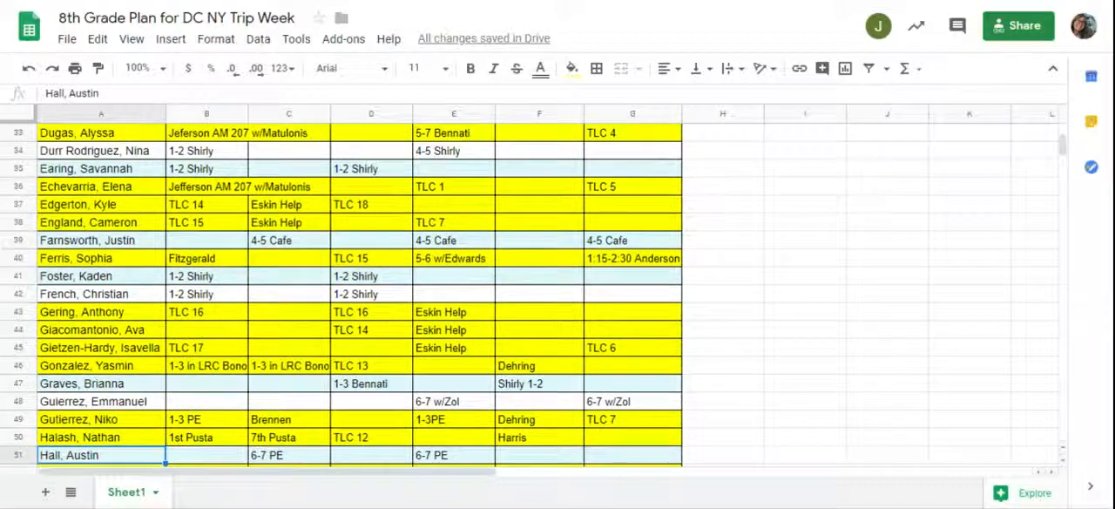
{"action": "scroll", "scroll_direction": "down", "scroll_amount": 3}
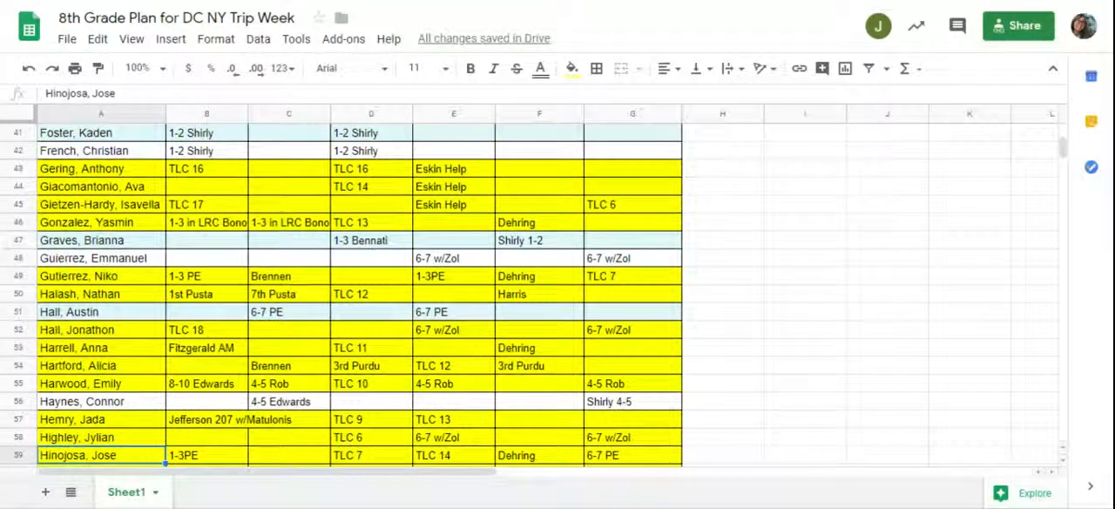
{"action": "scroll", "scroll_direction": "down", "scroll_amount": 3}
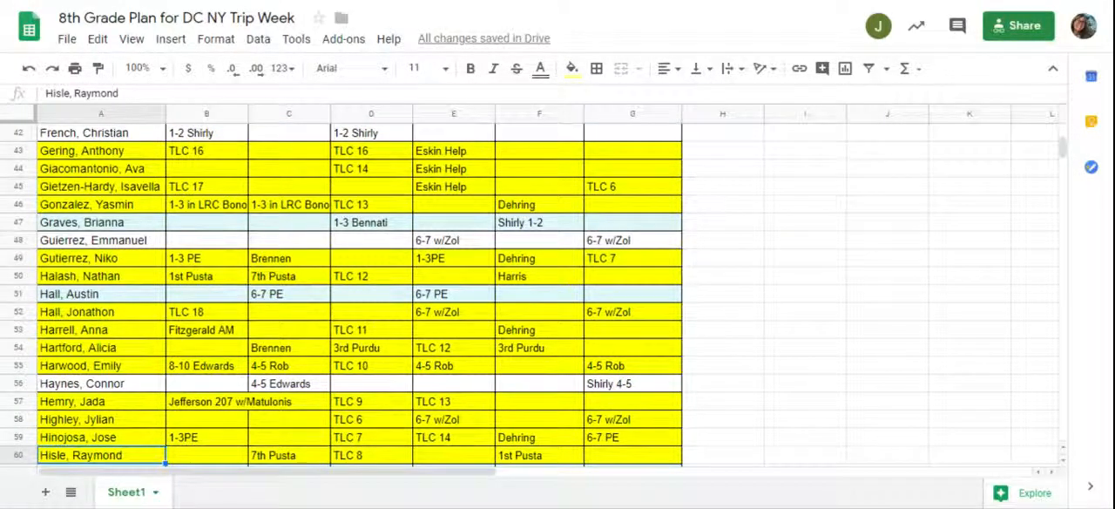
{"action": "scroll", "scroll_direction": "down", "scroll_amount": 3}
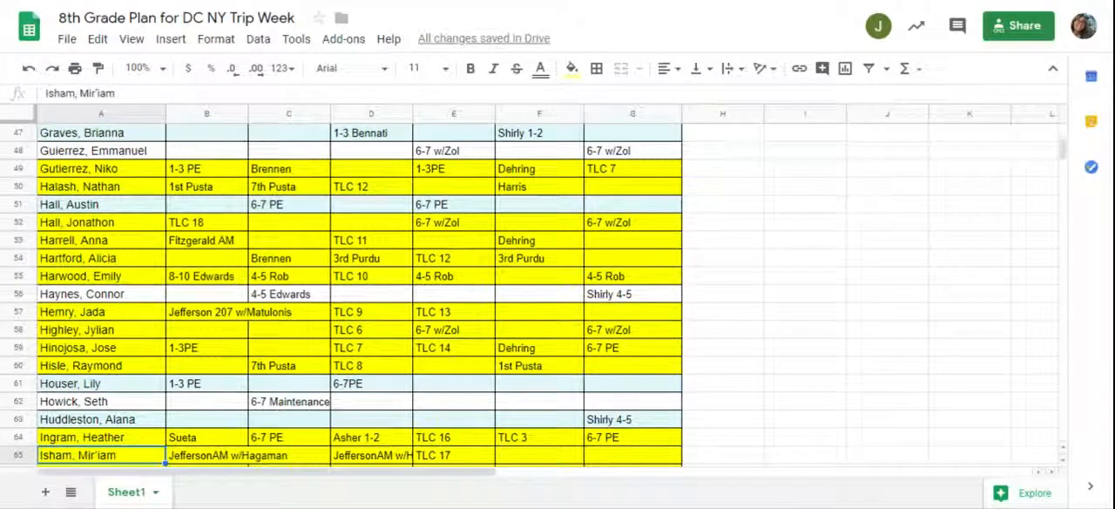
{"action": "scroll", "scroll_direction": "down", "scroll_amount": 3}
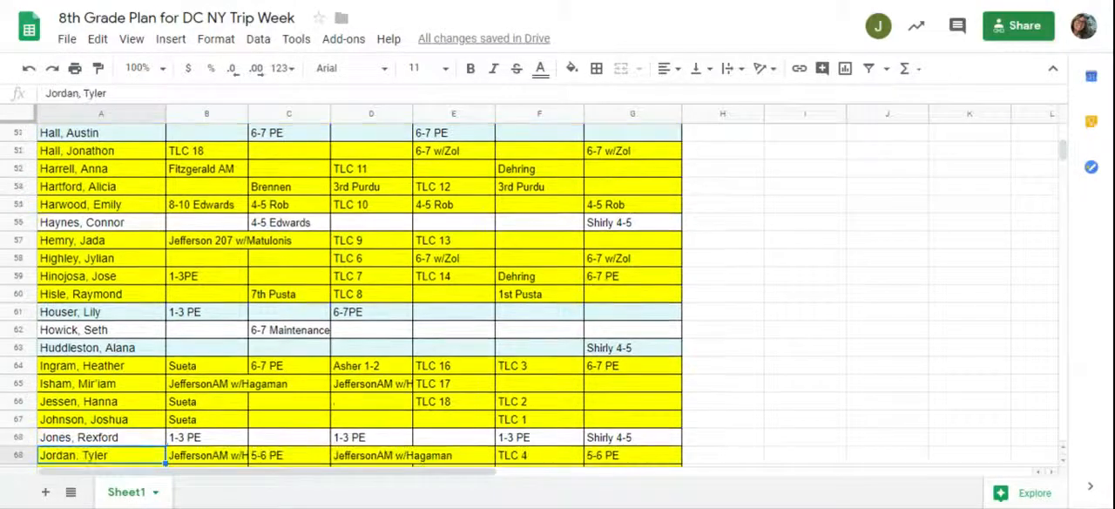
{"action": "scroll", "scroll_direction": "down", "scroll_amount": 3}
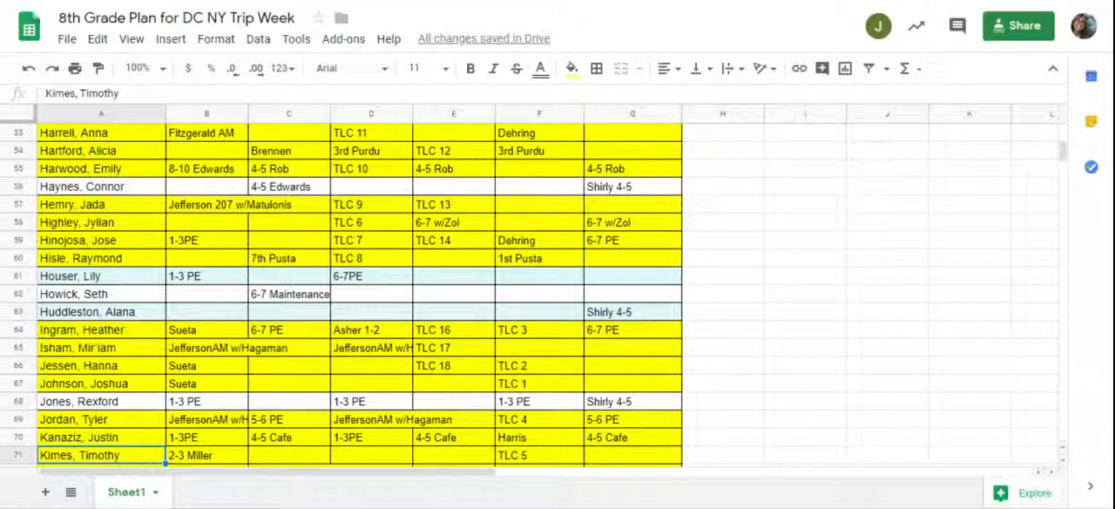
{"action": "scroll", "scroll_direction": "down", "scroll_amount": 3}
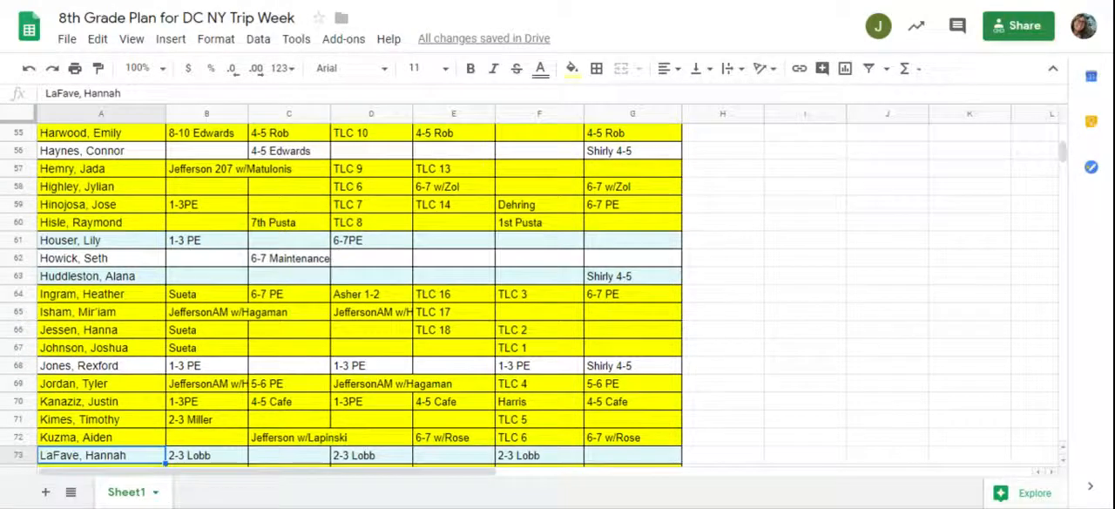
{"action": "scroll", "scroll_direction": "down", "scroll_amount": 3}
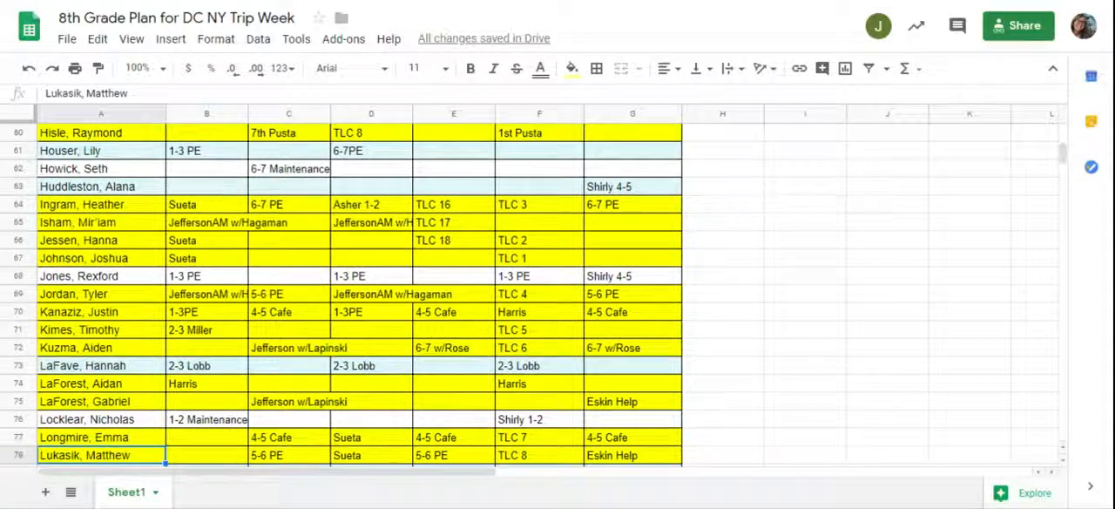
{"action": "scroll", "scroll_direction": "down", "scroll_amount": 3}
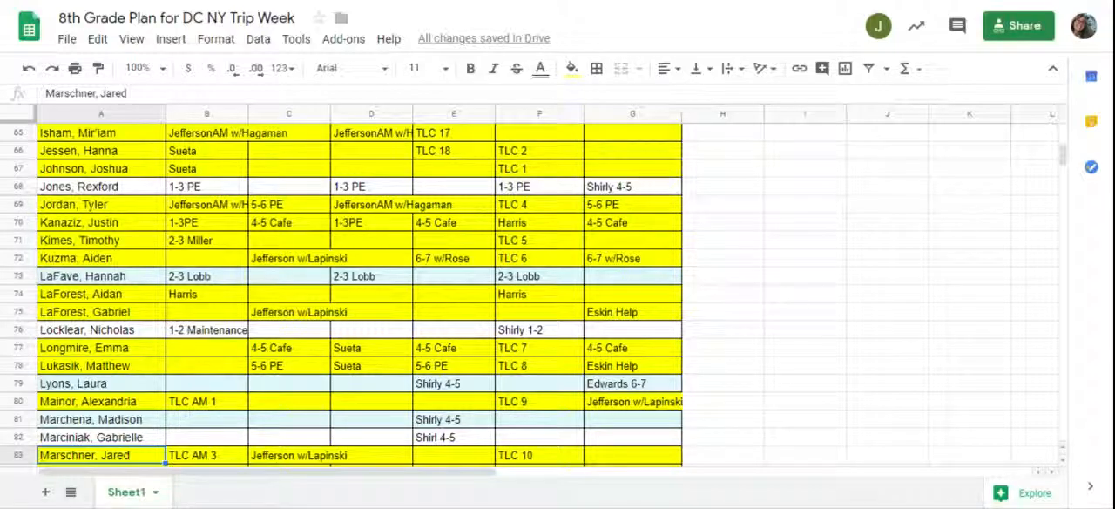
{"action": "scroll", "scroll_direction": "down", "scroll_amount": 3}
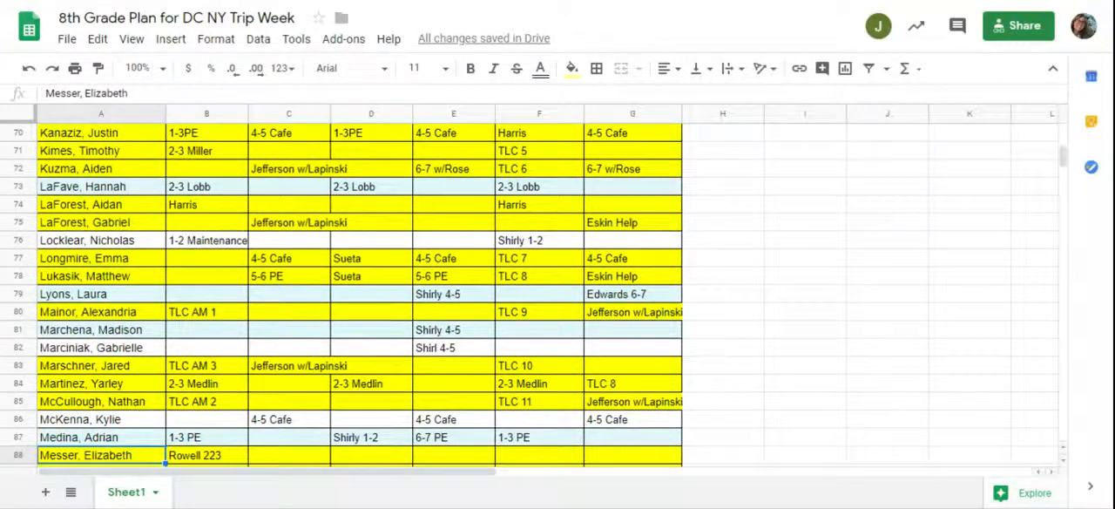
{"action": "scroll", "scroll_direction": "down", "scroll_amount": 3}
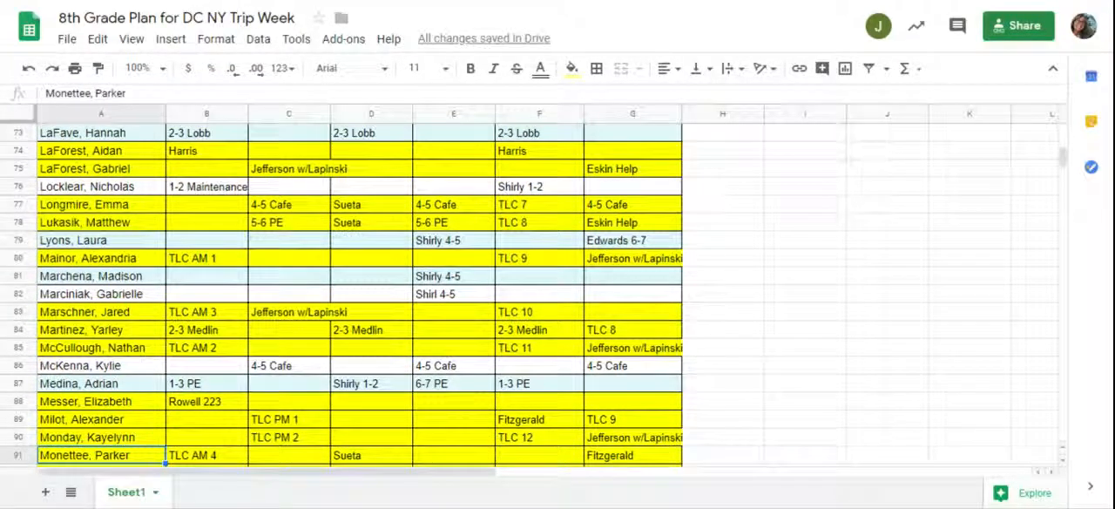
{"action": "scroll", "scroll_direction": "down", "scroll_amount": 3}
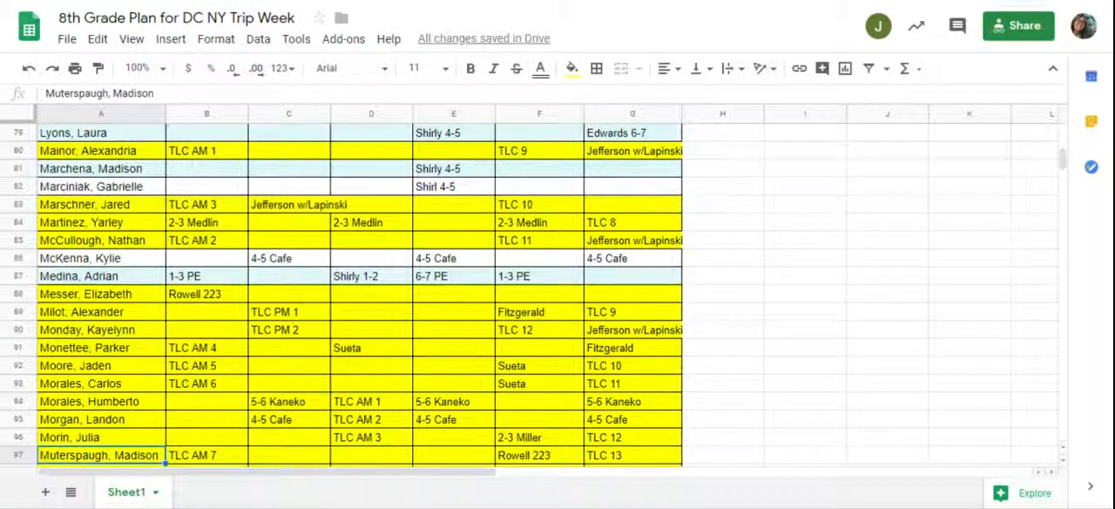
{"action": "scroll", "scroll_direction": "down", "scroll_amount": 3}
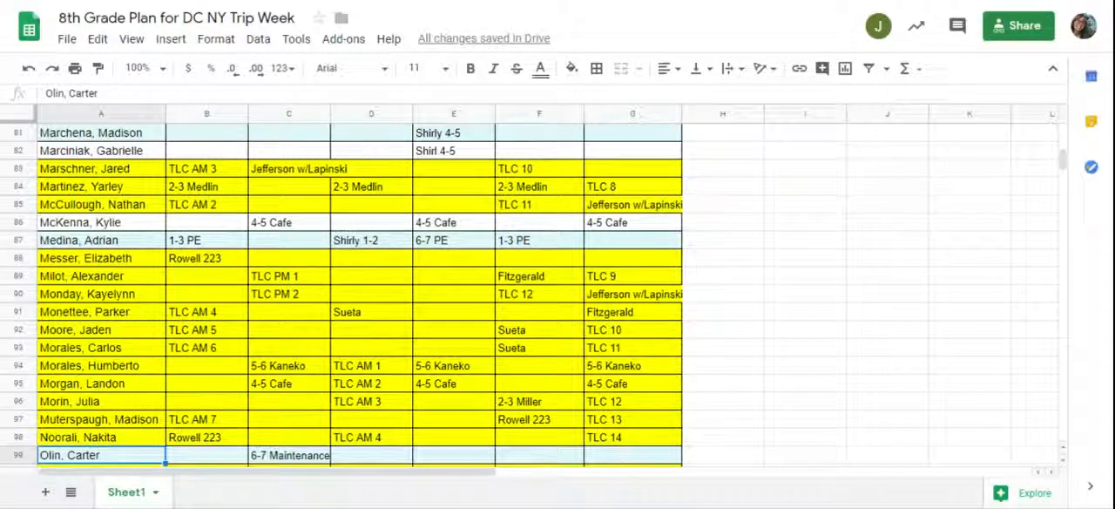
{"action": "scroll", "scroll_direction": "down", "scroll_amount": 3}
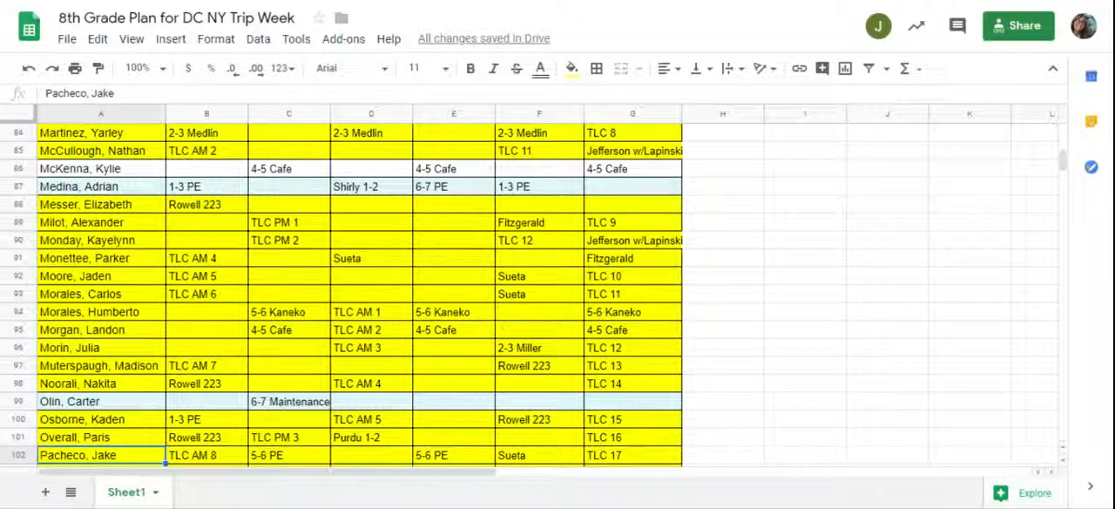
{"action": "scroll", "scroll_direction": "down", "scroll_amount": 3}
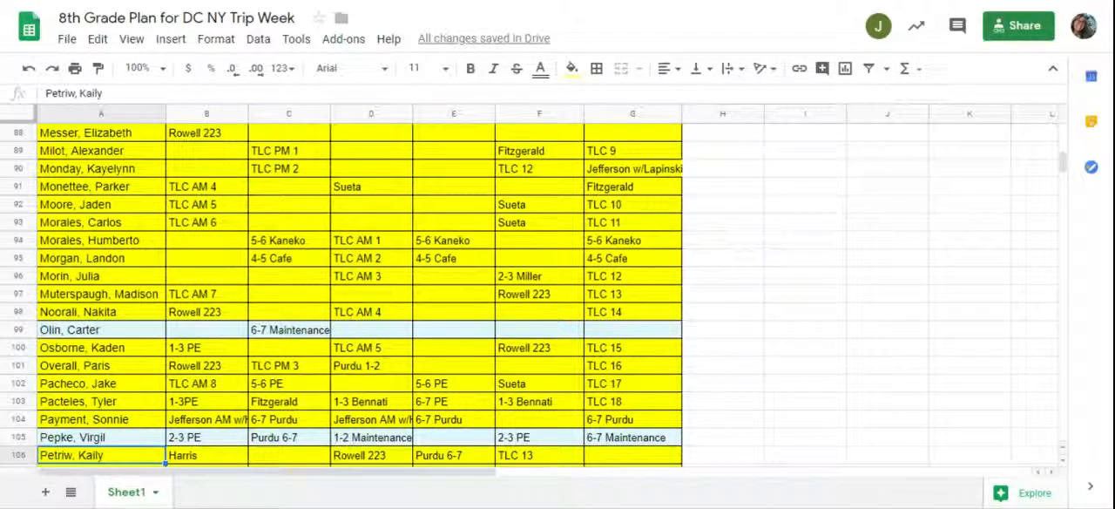
{"action": "left_click", "coordinate": [101, 329]}
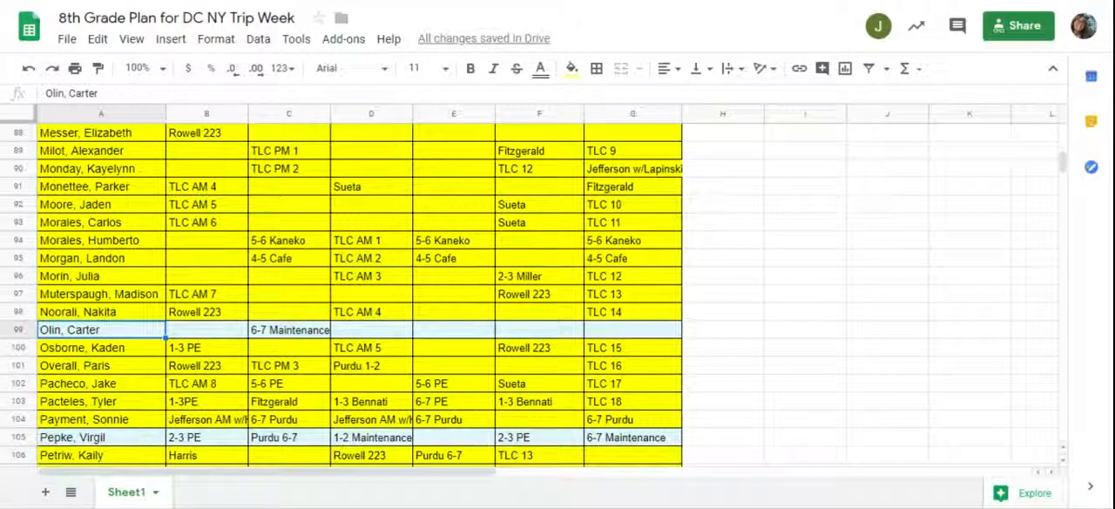
{"action": "left_click", "coordinate": [101, 418]}
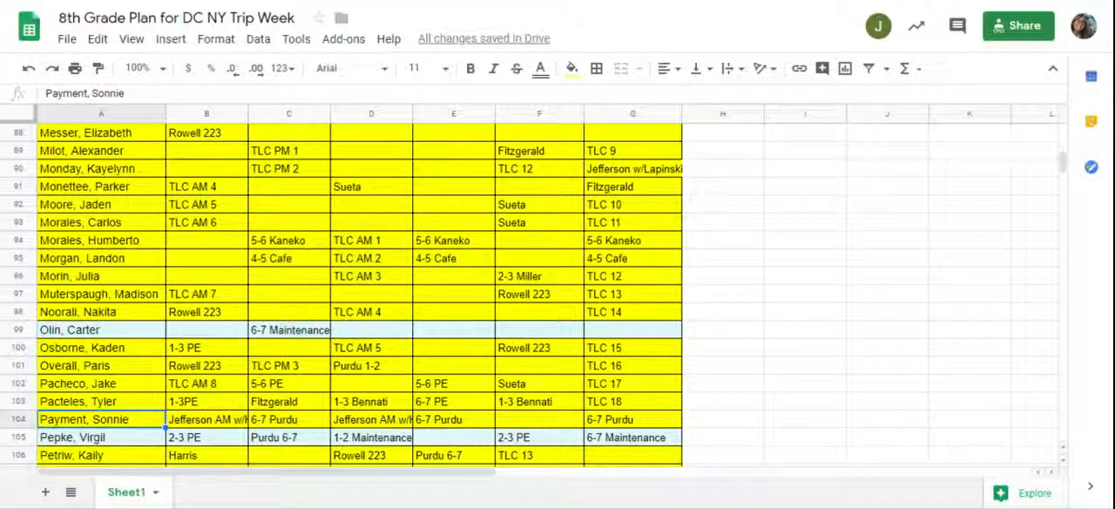
{"action": "scroll", "scroll_direction": "down", "scroll_amount": 3}
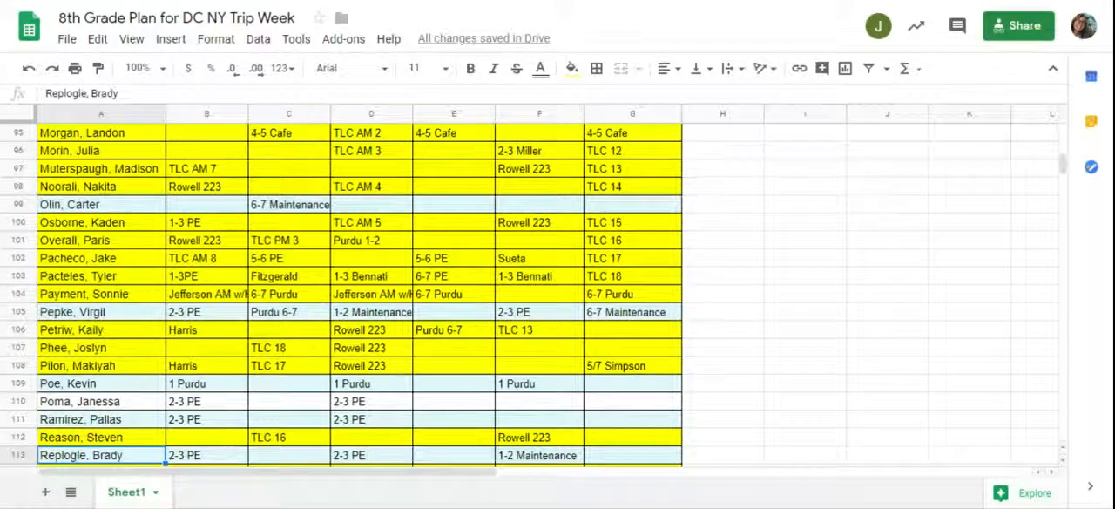
{"action": "scroll", "scroll_direction": "down", "scroll_amount": 3}
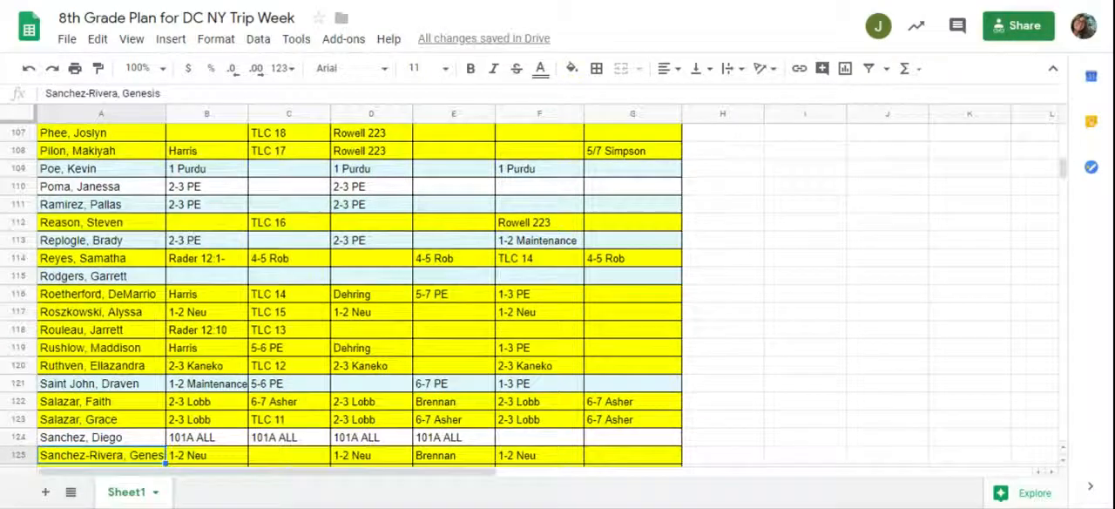
{"action": "scroll", "scroll_direction": "down", "scroll_amount": 3}
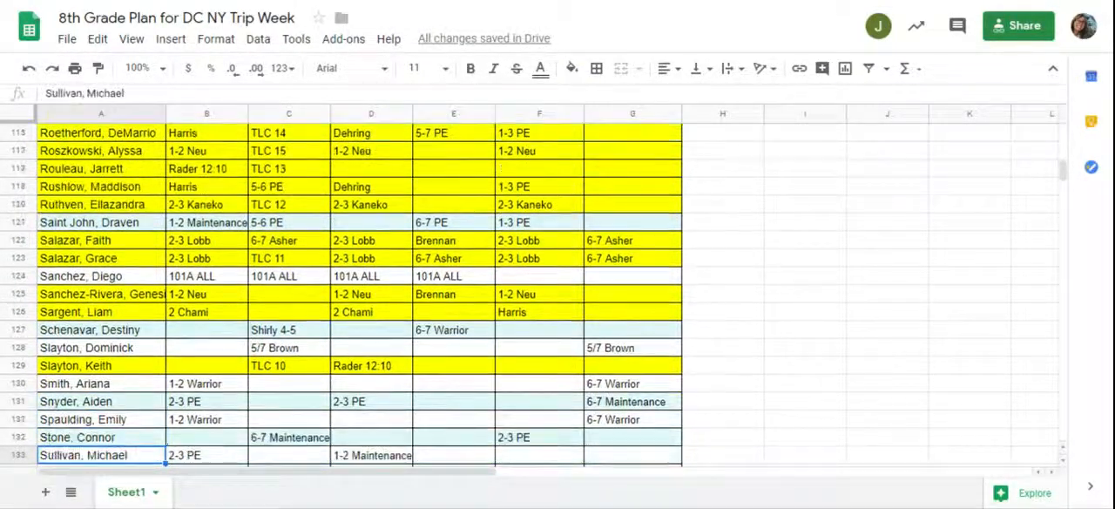
{"action": "scroll", "scroll_direction": "down", "scroll_amount": 3}
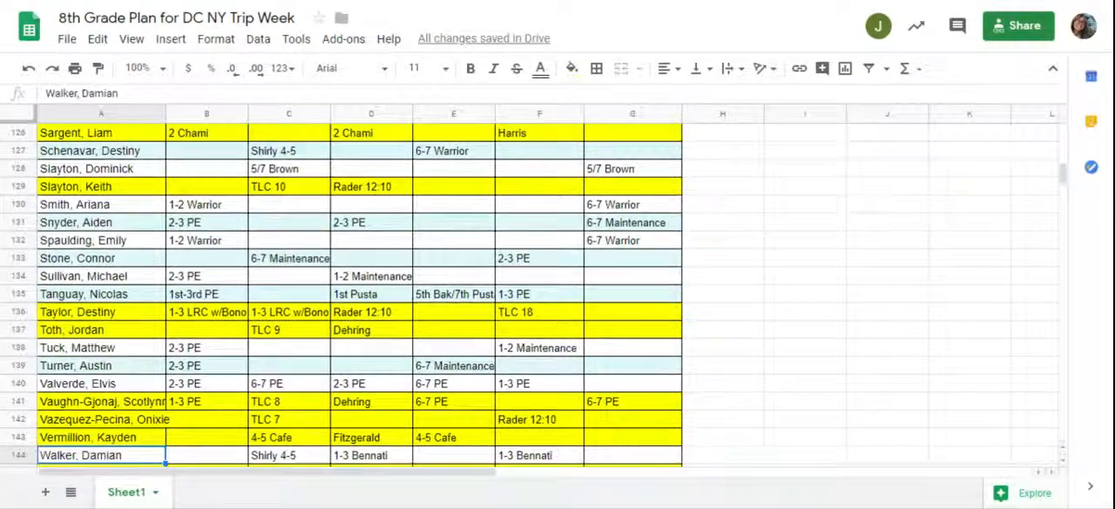
{"action": "scroll", "scroll_direction": "down", "scroll_amount": 3}
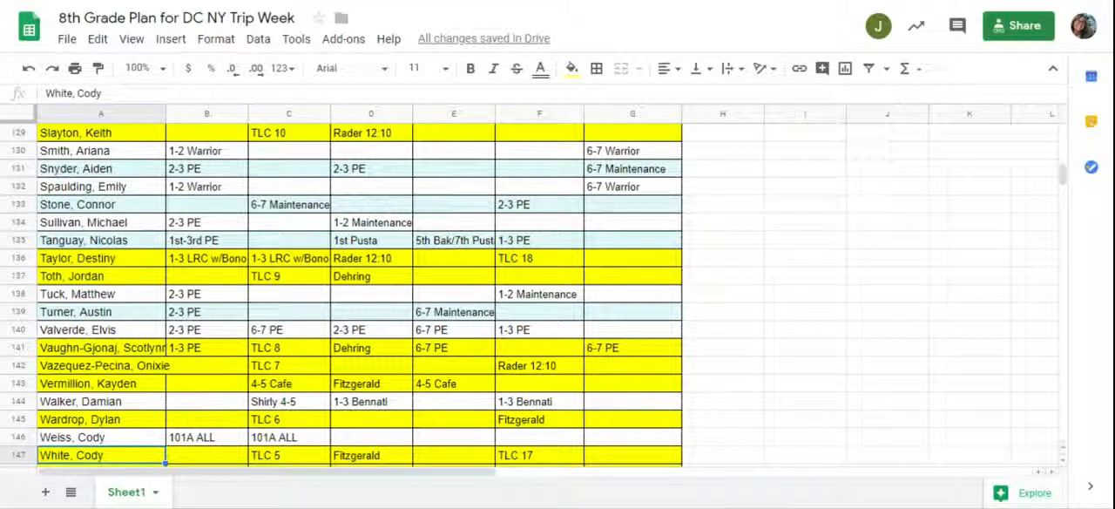
{"action": "scroll", "scroll_direction": "down", "scroll_amount": 3}
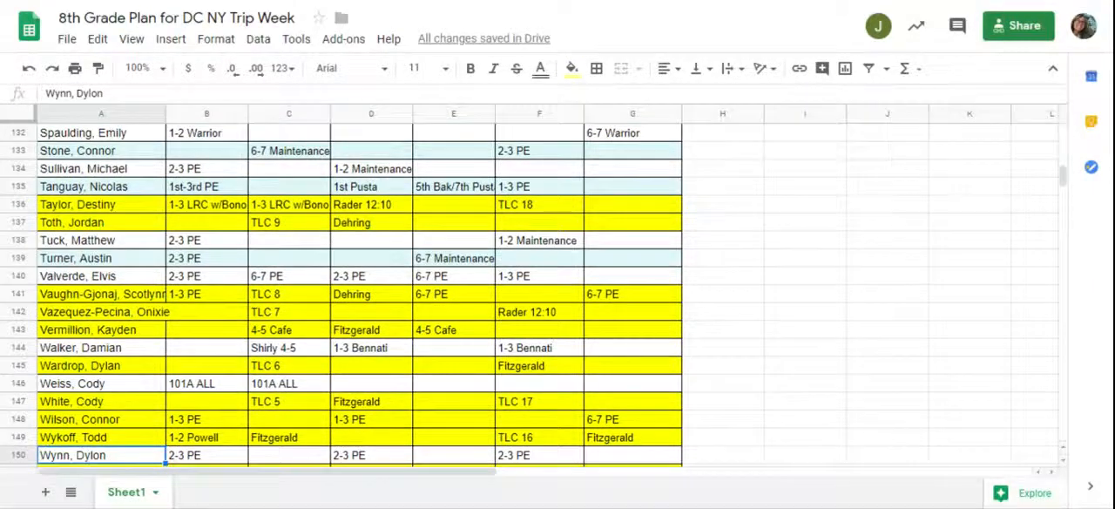
{"action": "scroll", "scroll_direction": "down", "scroll_amount": 3}
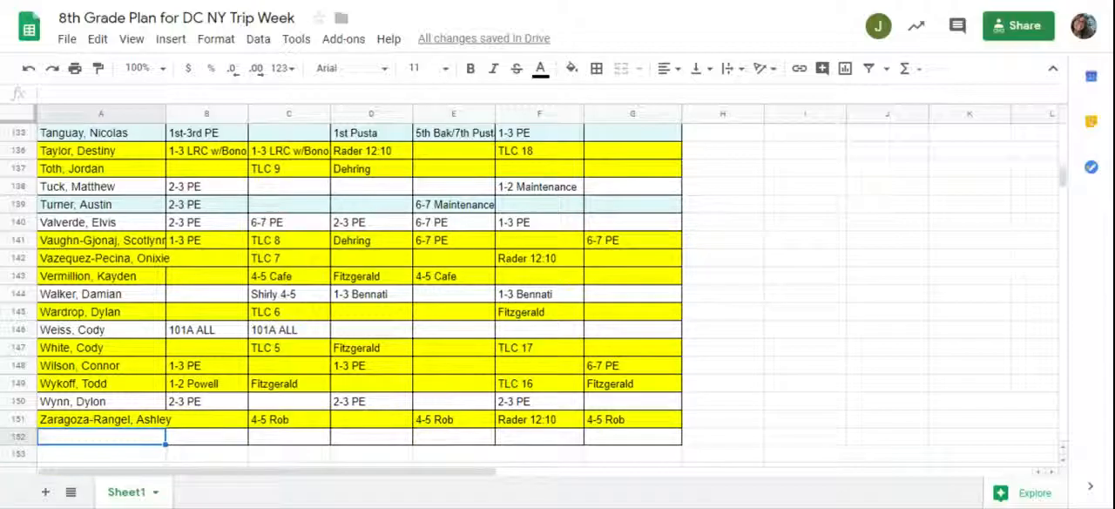
{"action": "scroll", "scroll_direction": "up", "scroll_amount": 3}
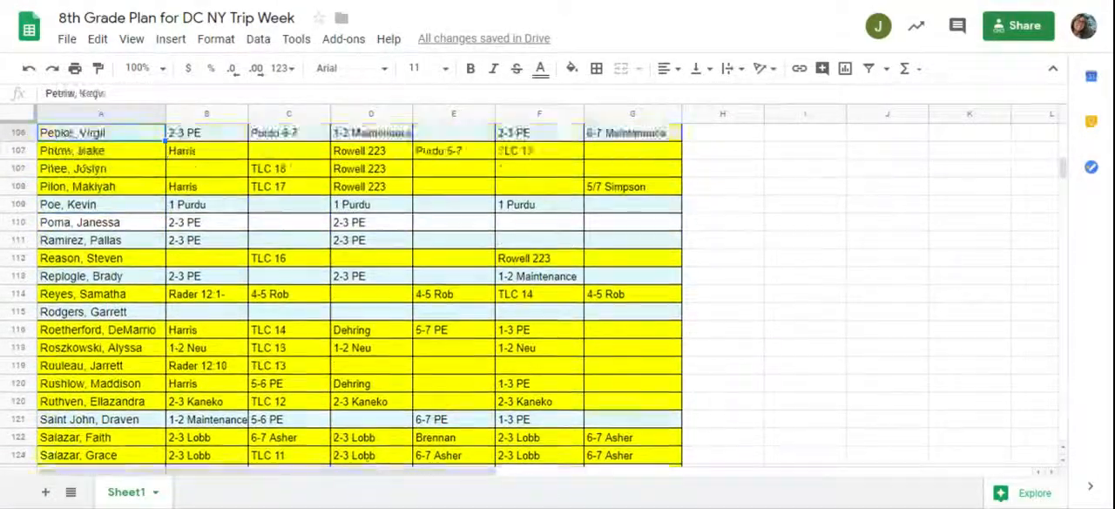
{"action": "scroll", "scroll_direction": "up", "scroll_amount": 3}
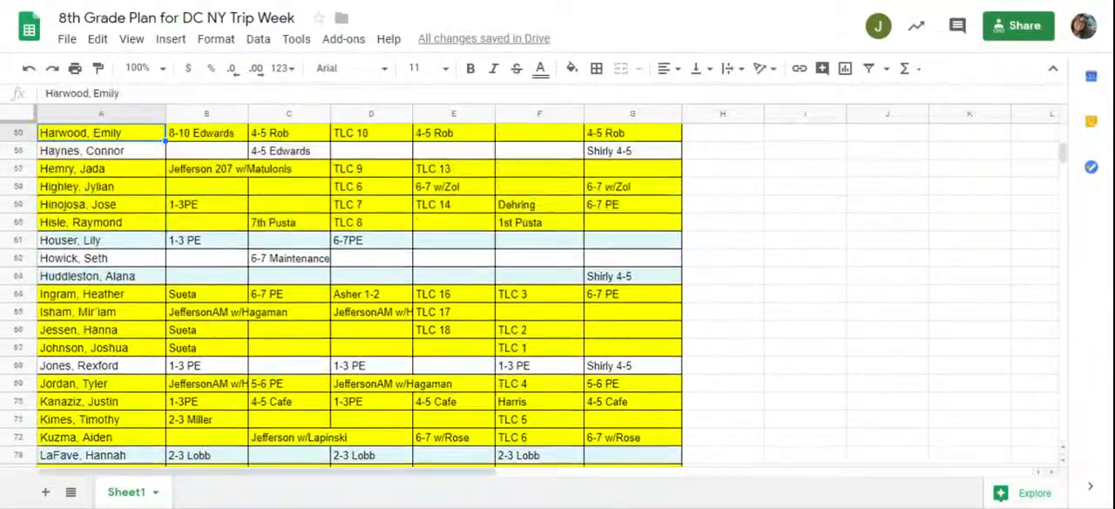
{"action": "scroll", "scroll_direction": "up", "scroll_amount": 3}
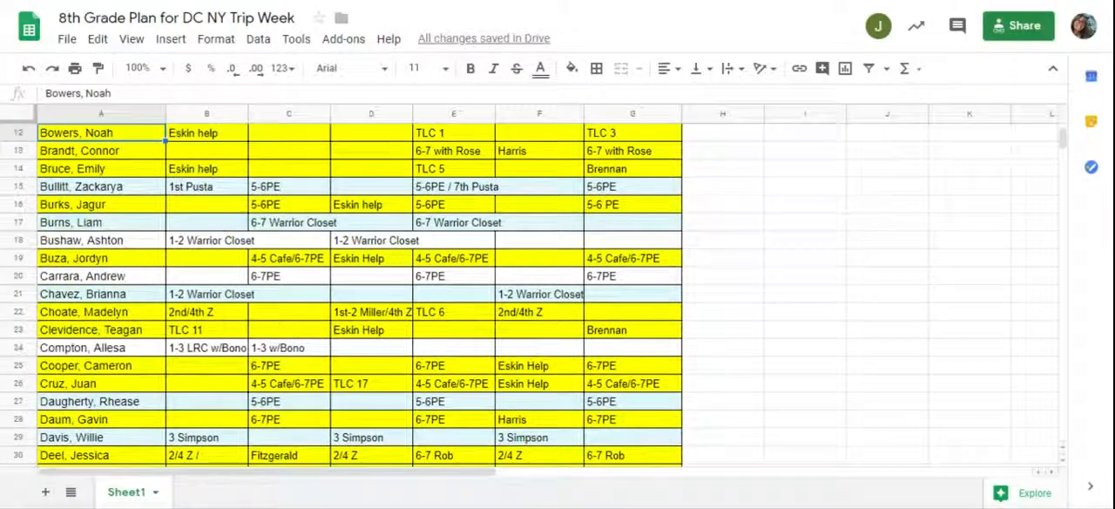